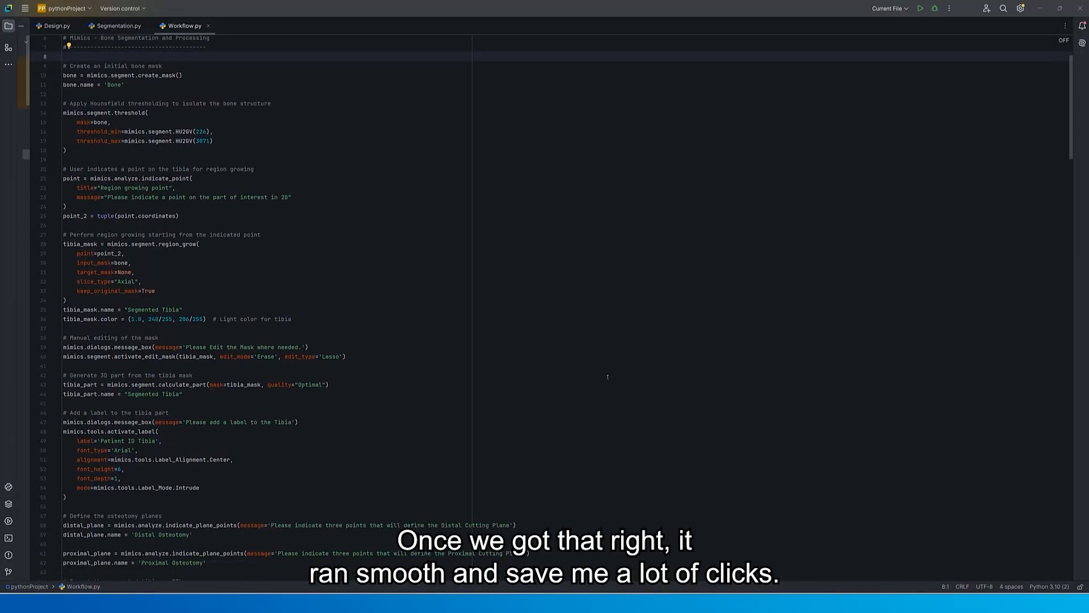
scroll(down, 3)
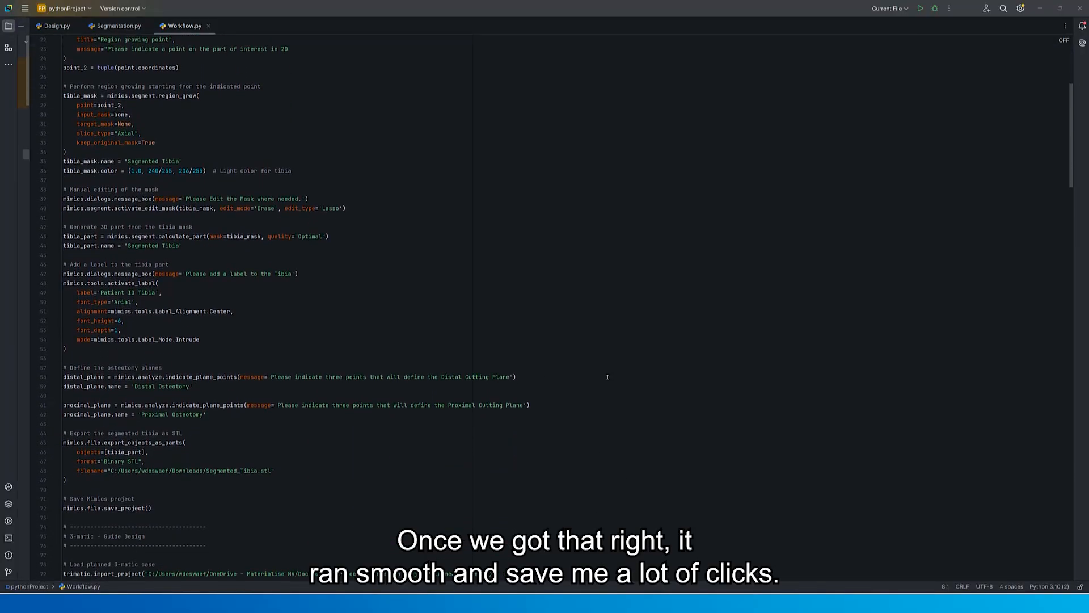